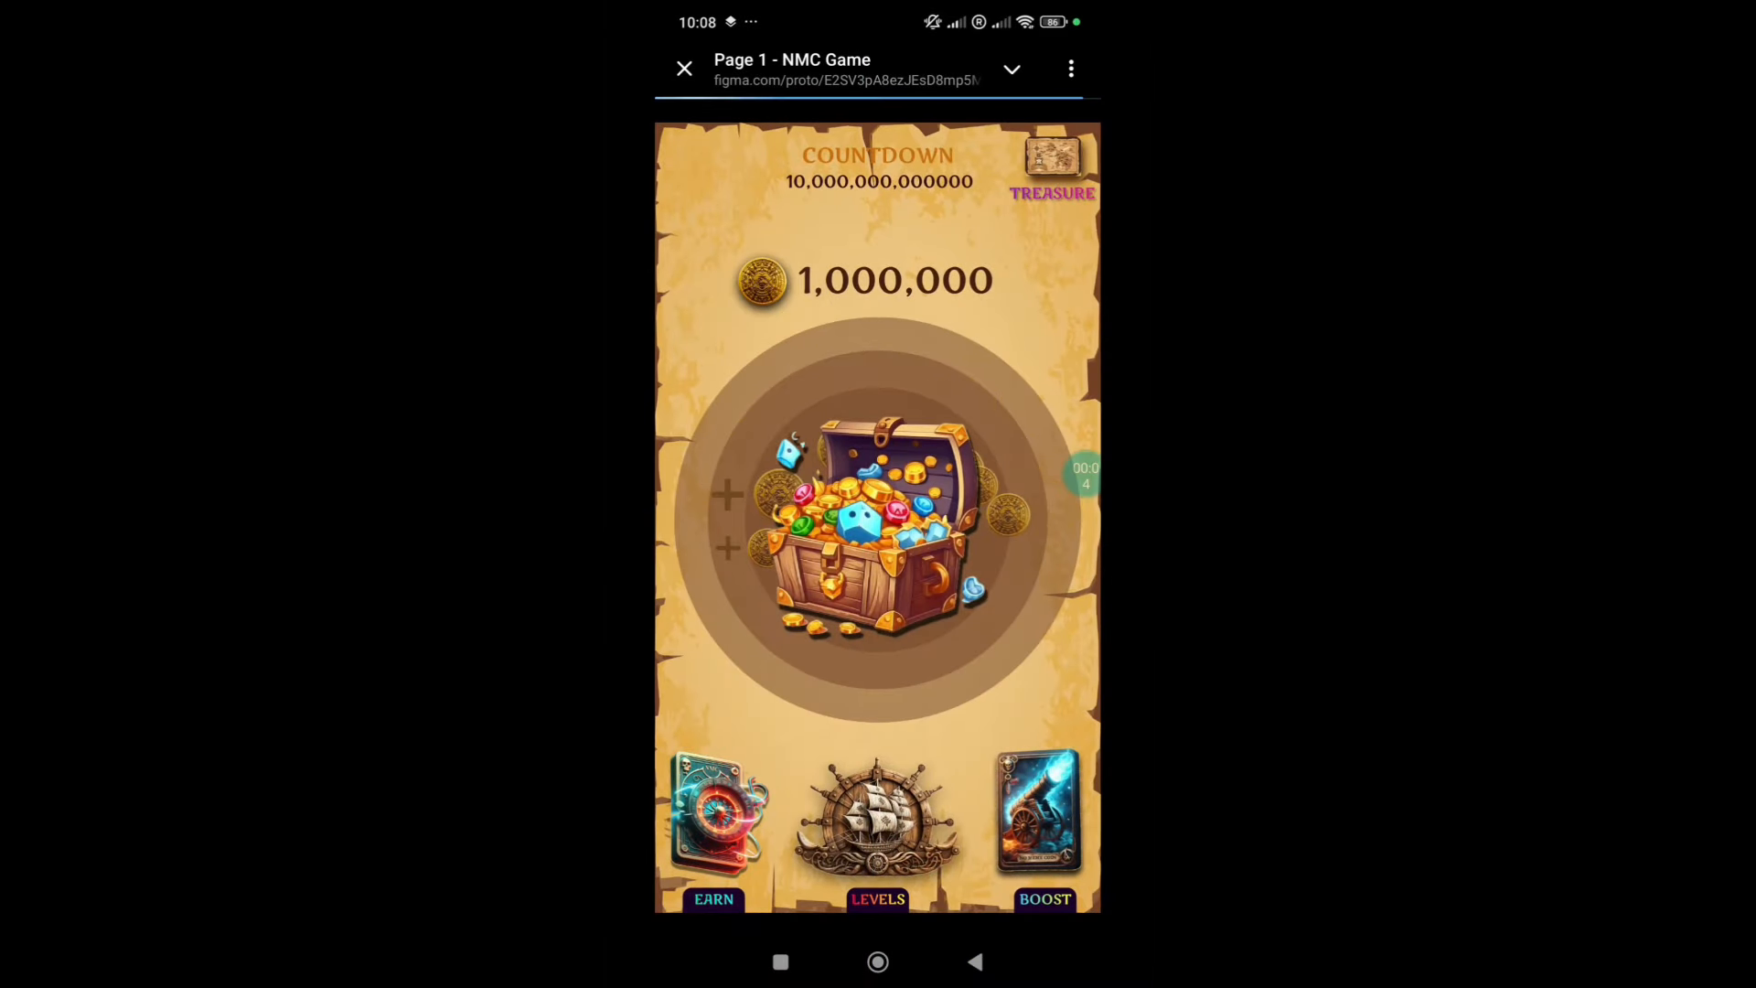
Step: Browse the Earn tasks screen and its follow-to-earn social tasks, then return home
left_click(713, 899)
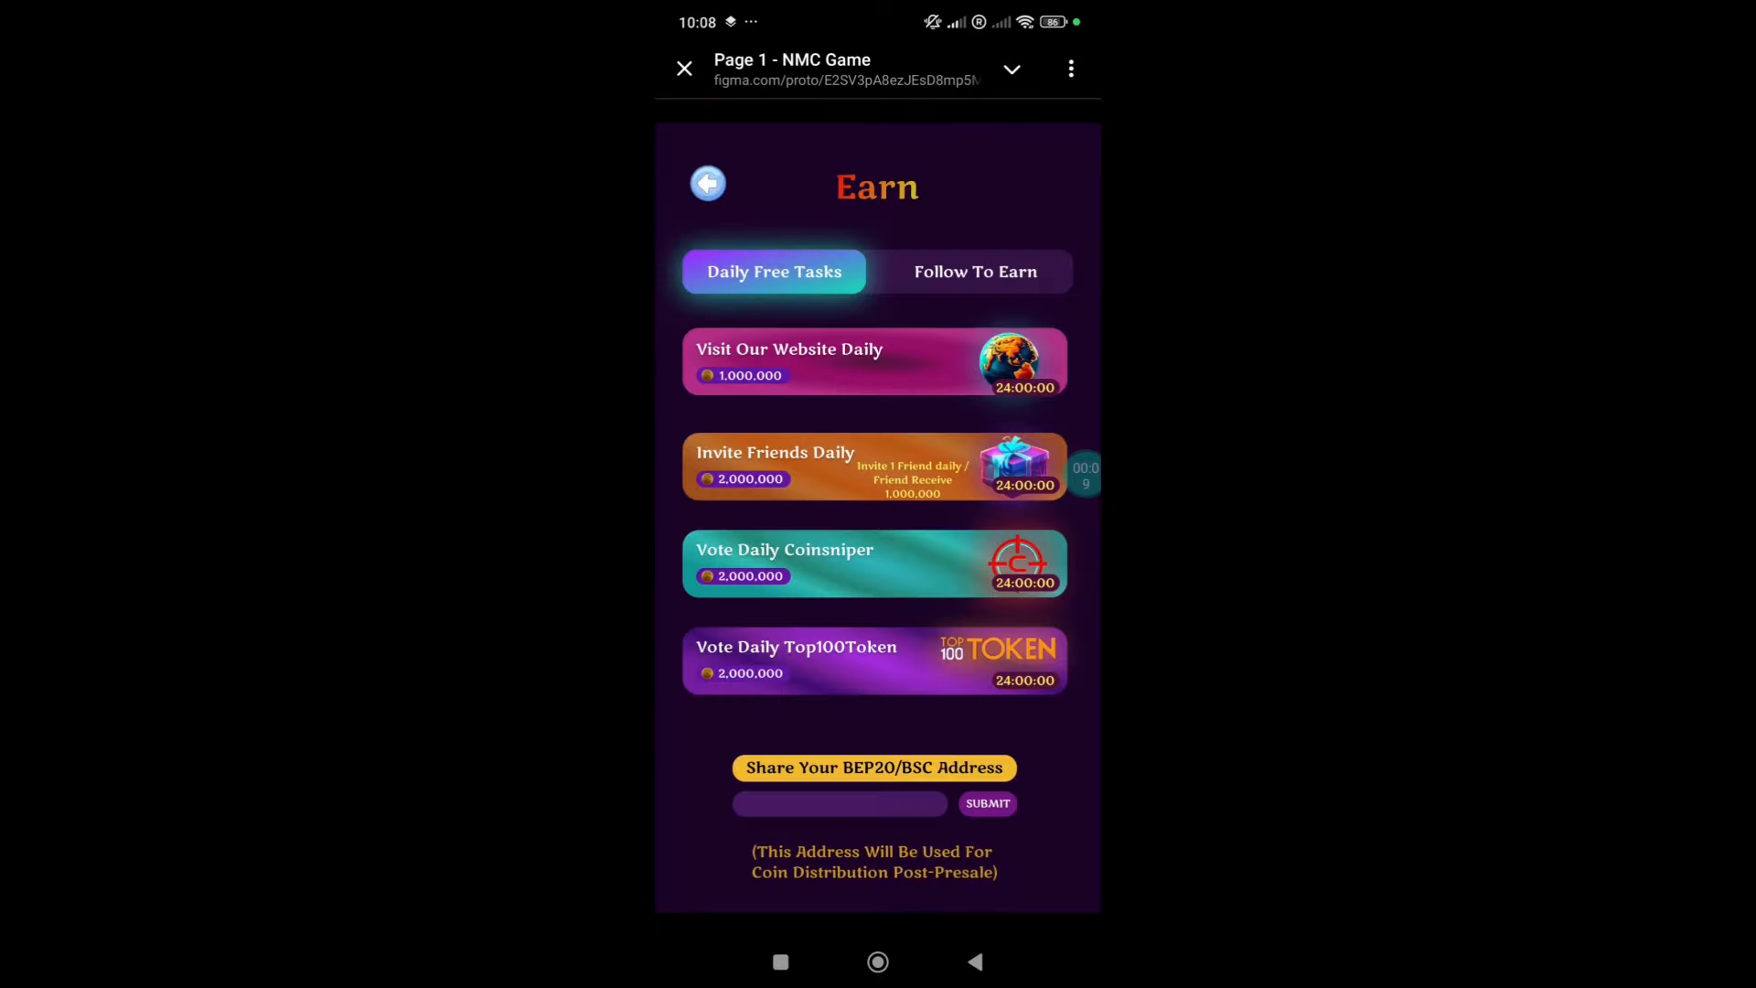
left_click(976, 271)
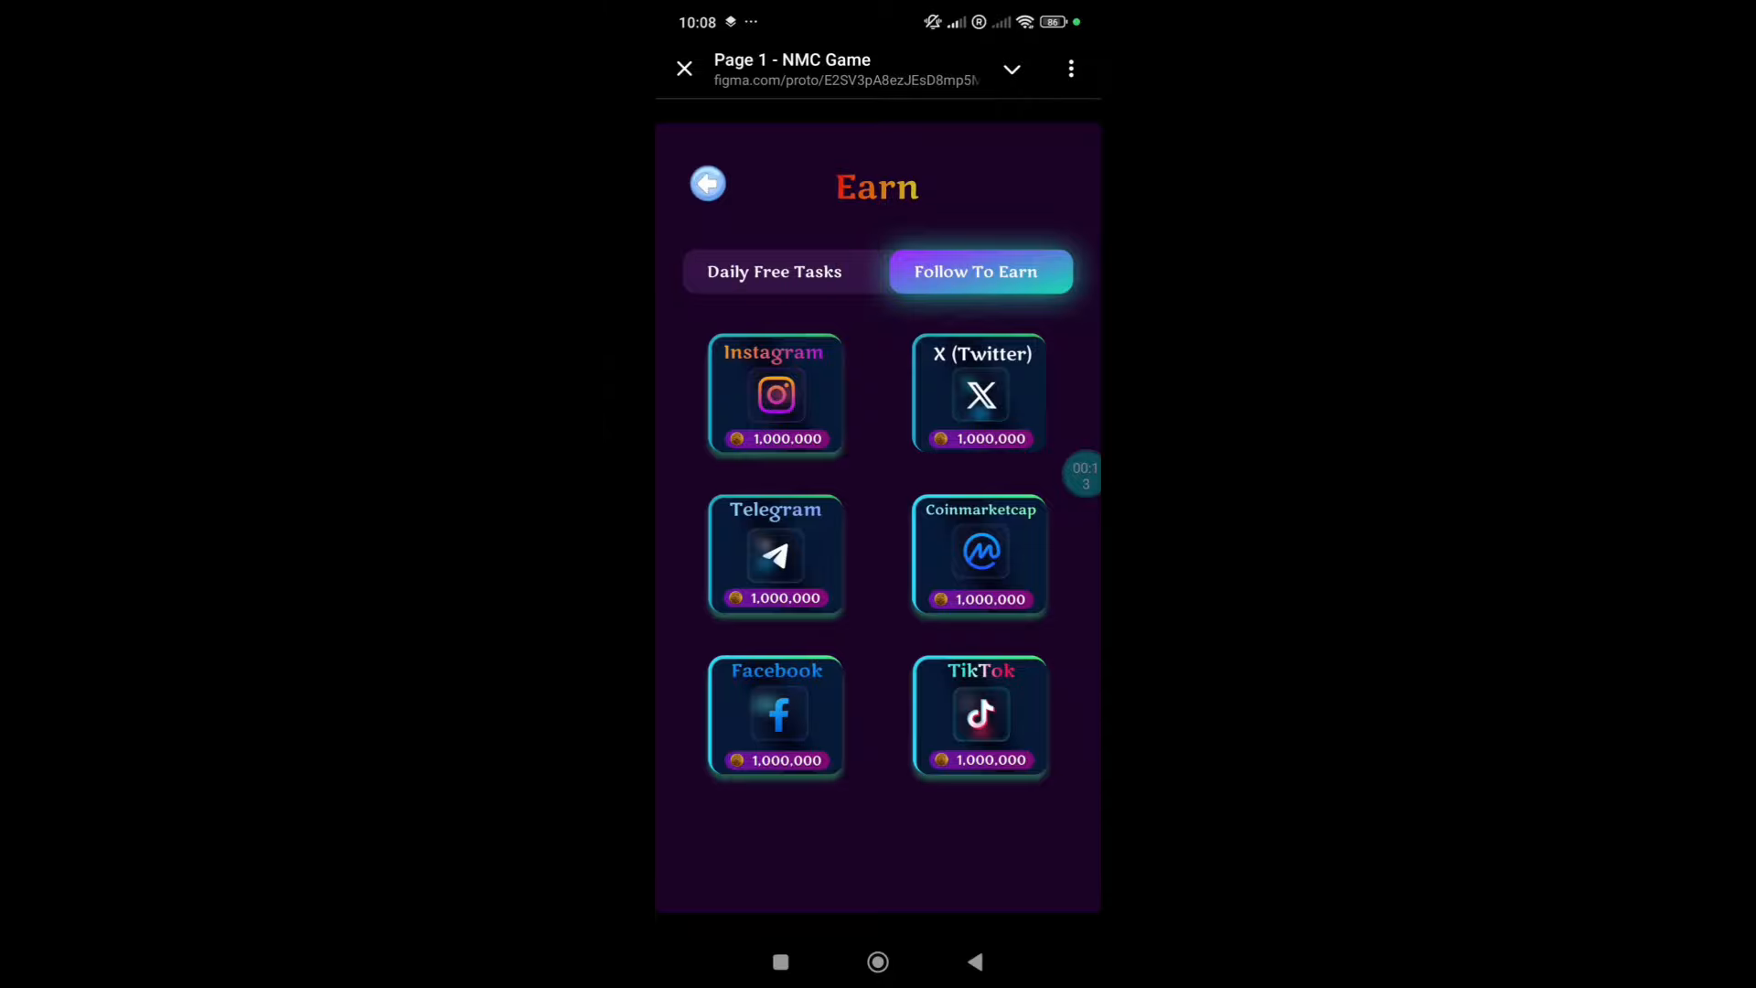
left_click(707, 184)
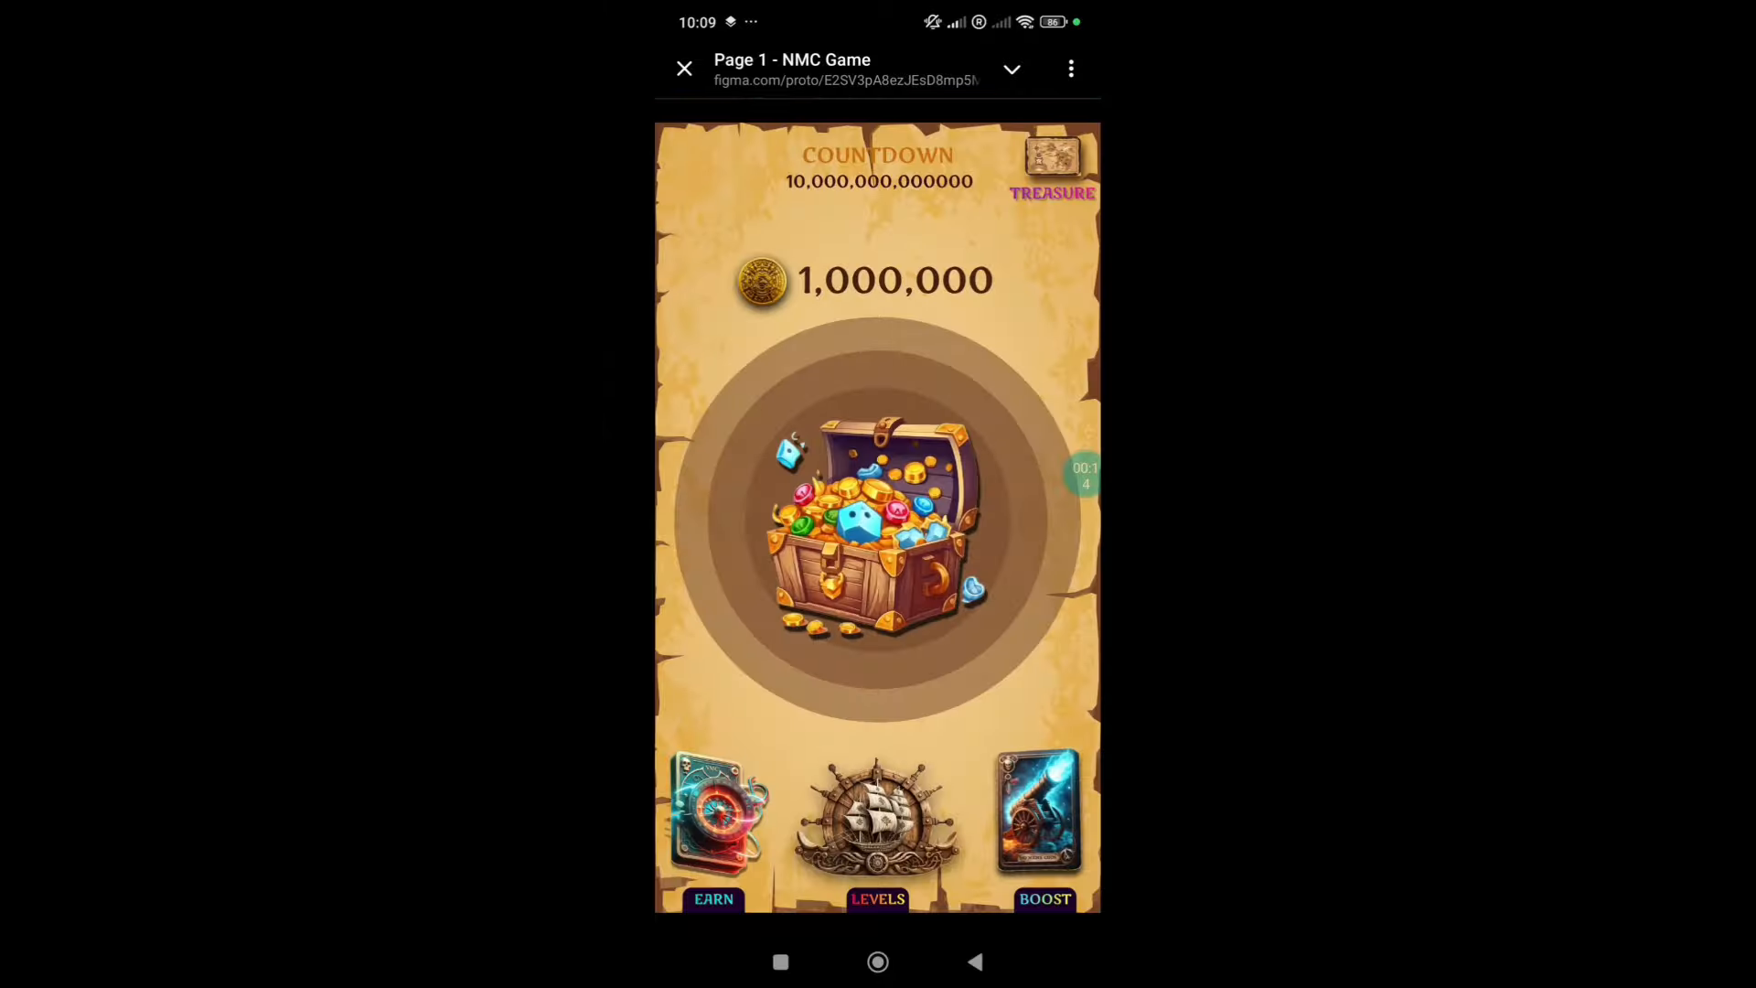
Step: View the Maps screen, the Level Info overview and the ship route map
left_click(877, 818)
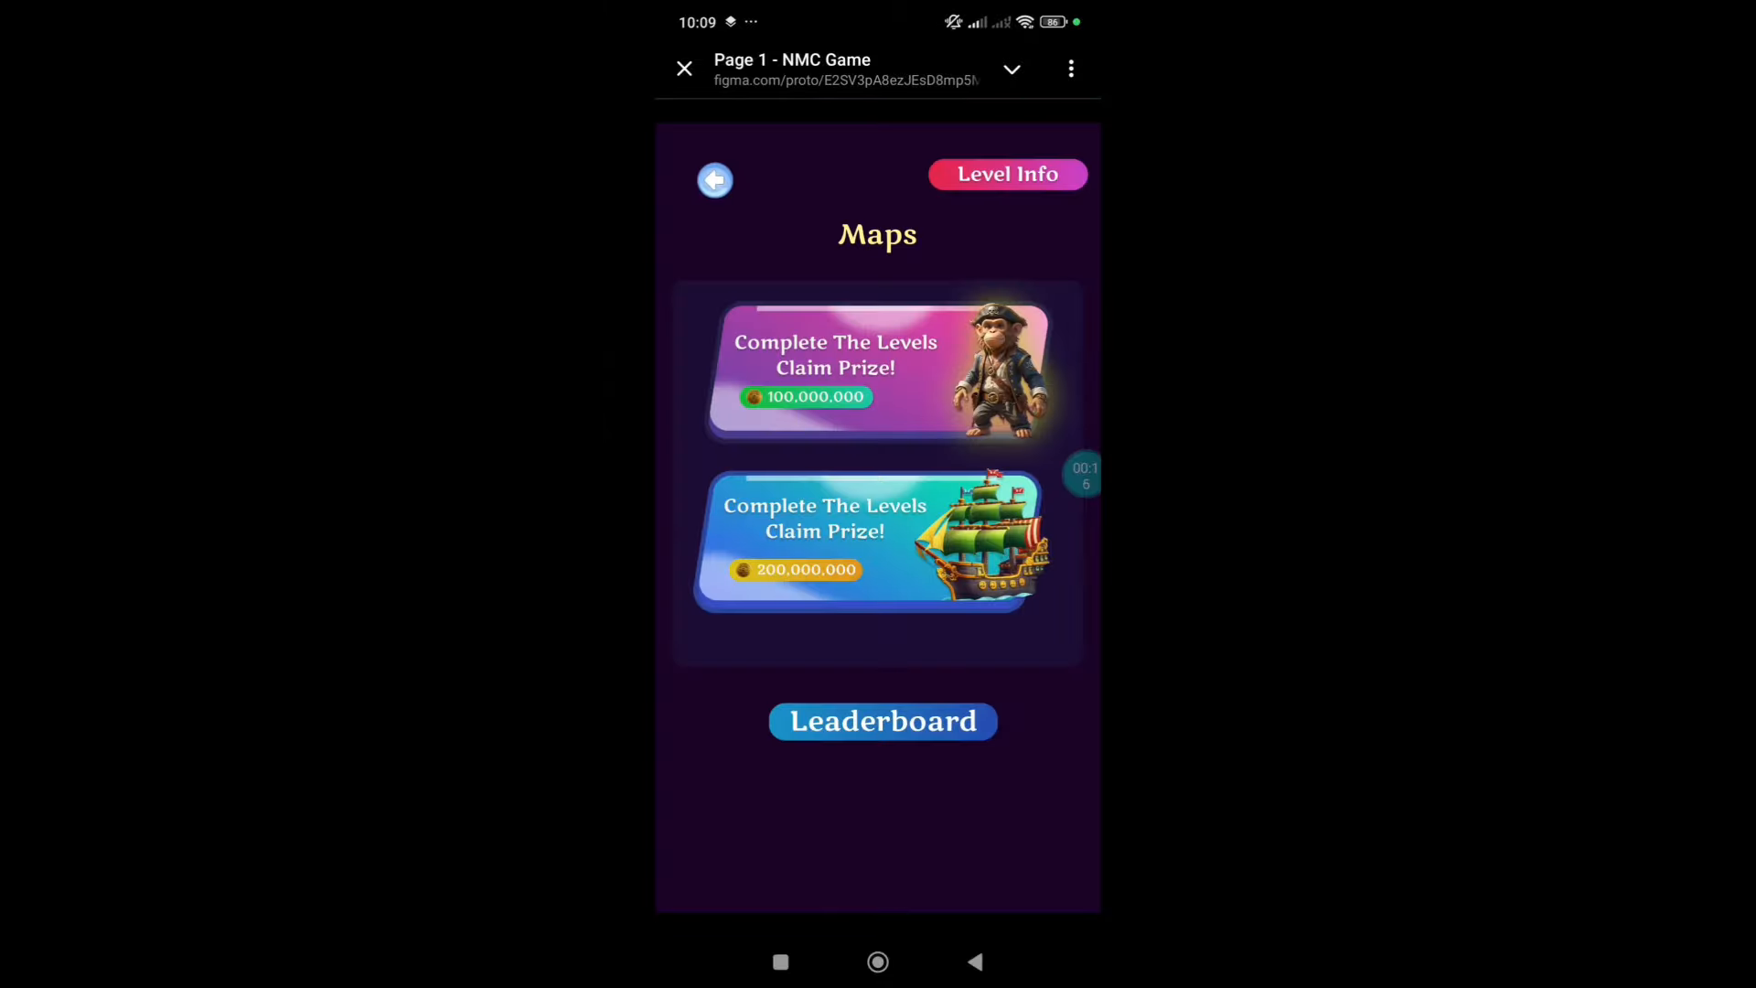
left_click(1006, 174)
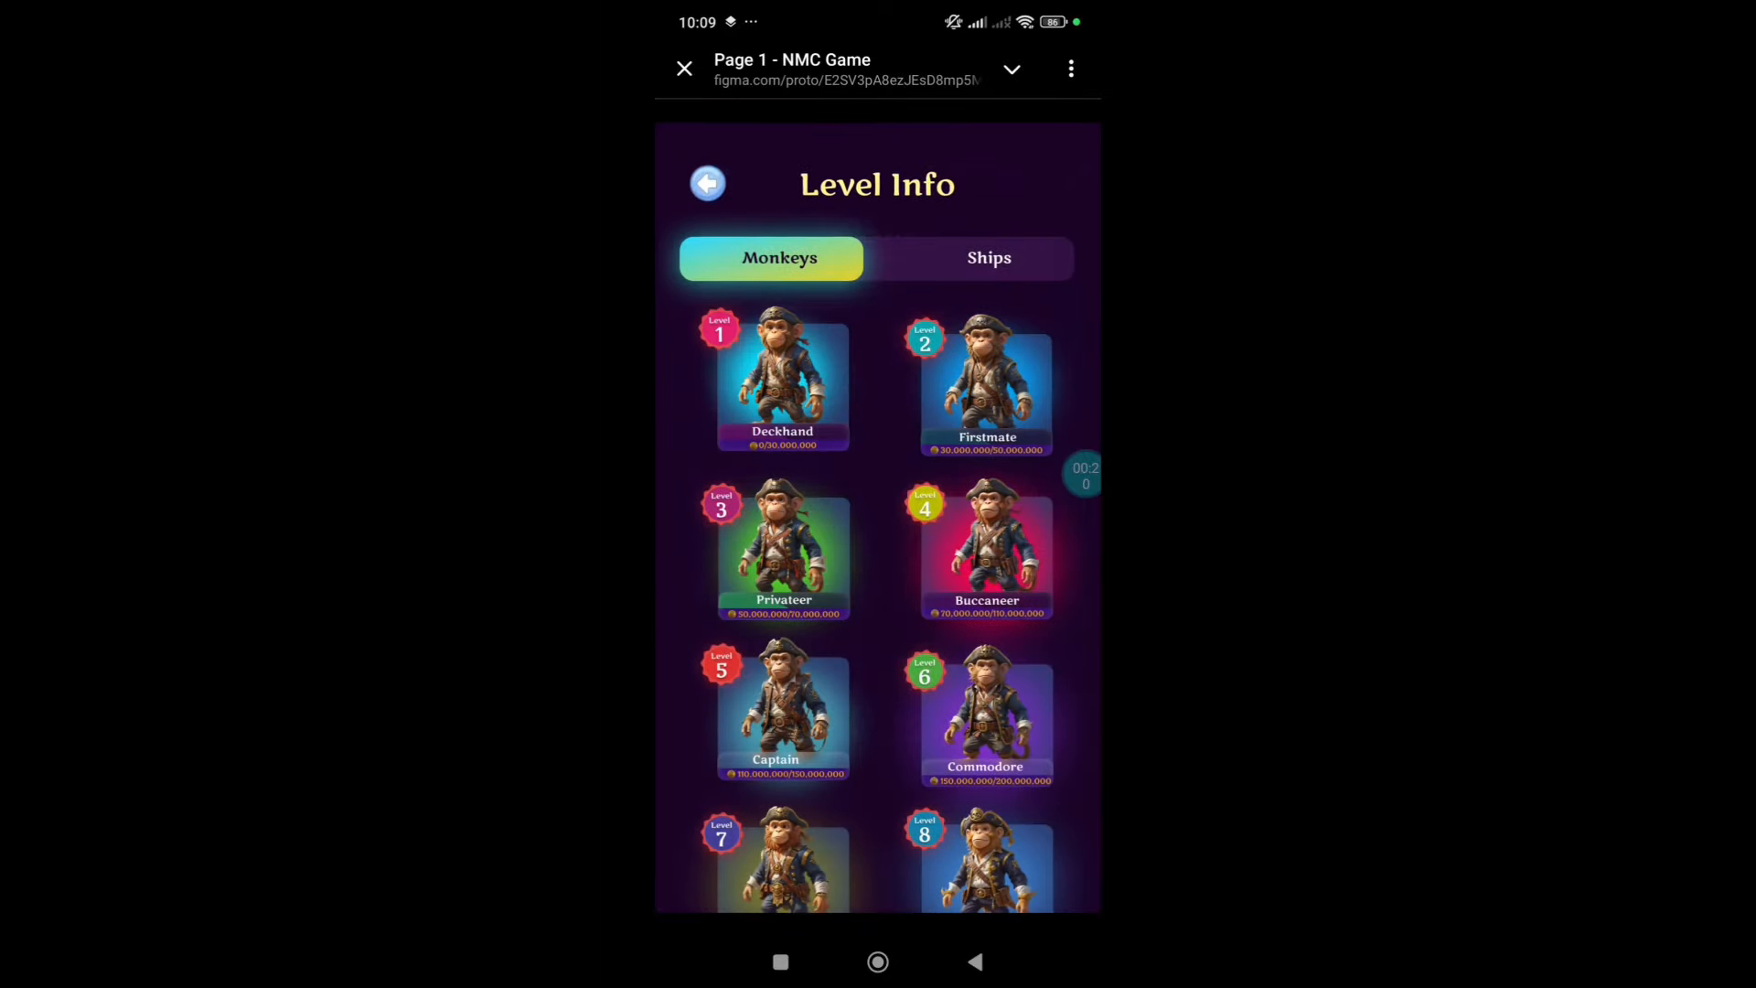
scroll("down", 3)
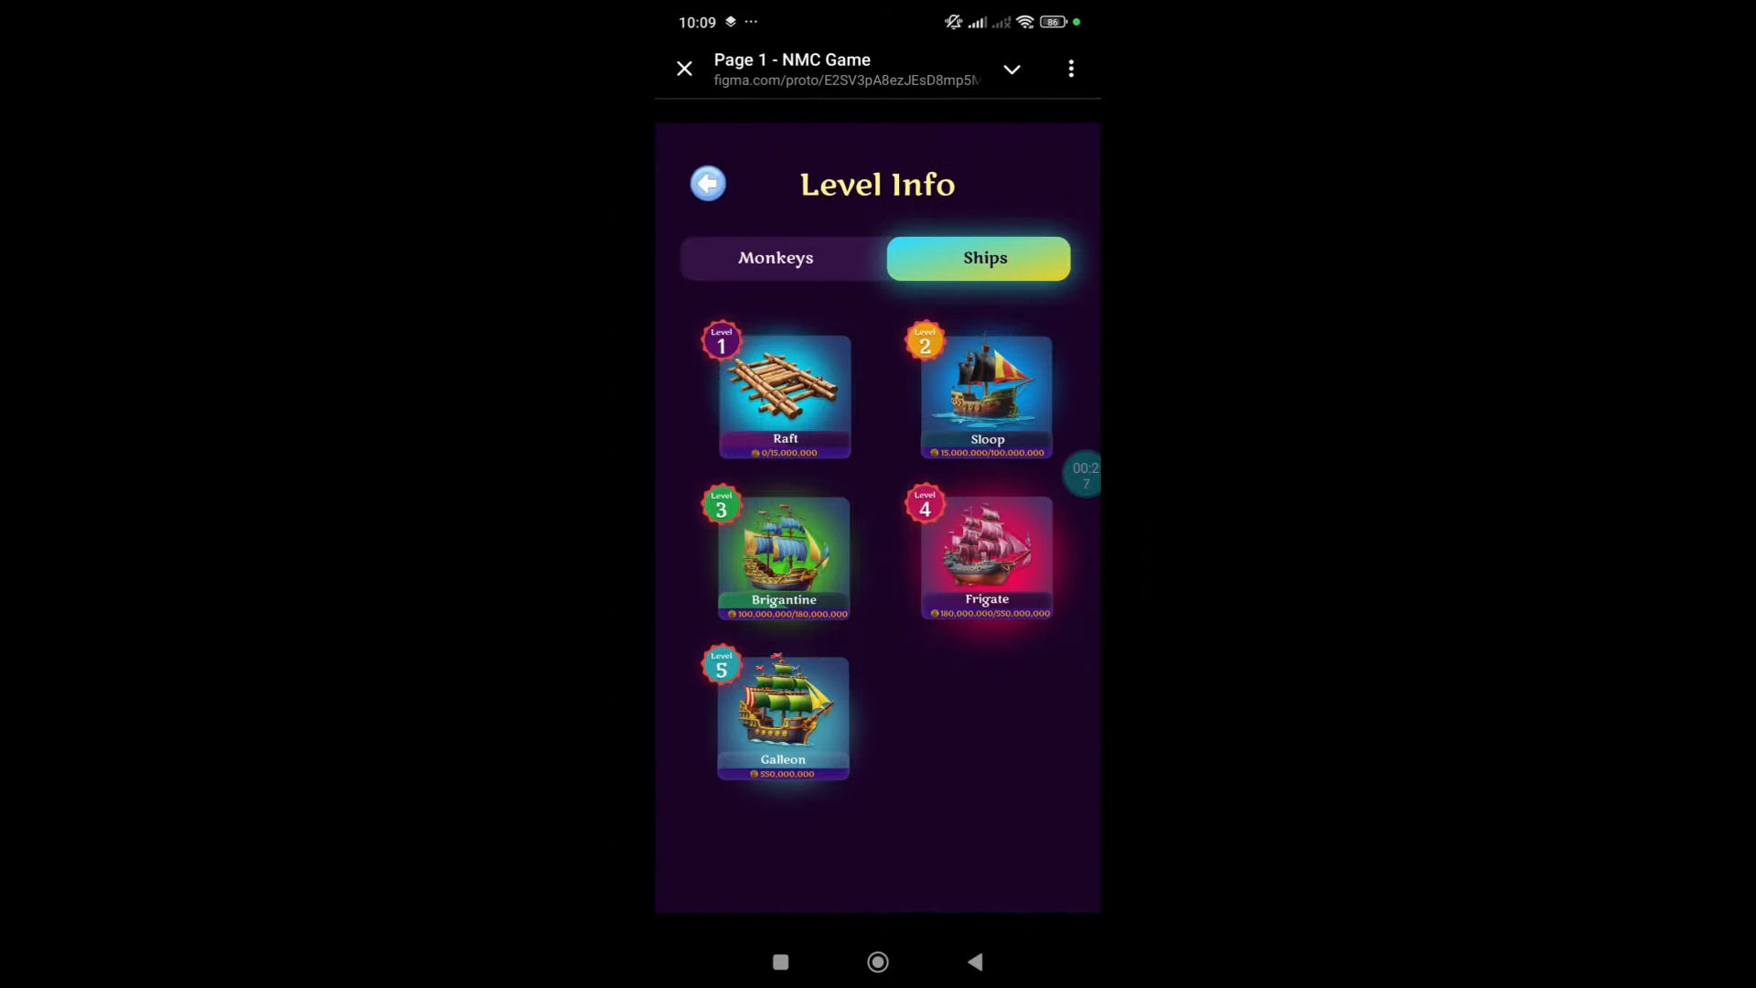
left_click(707, 183)
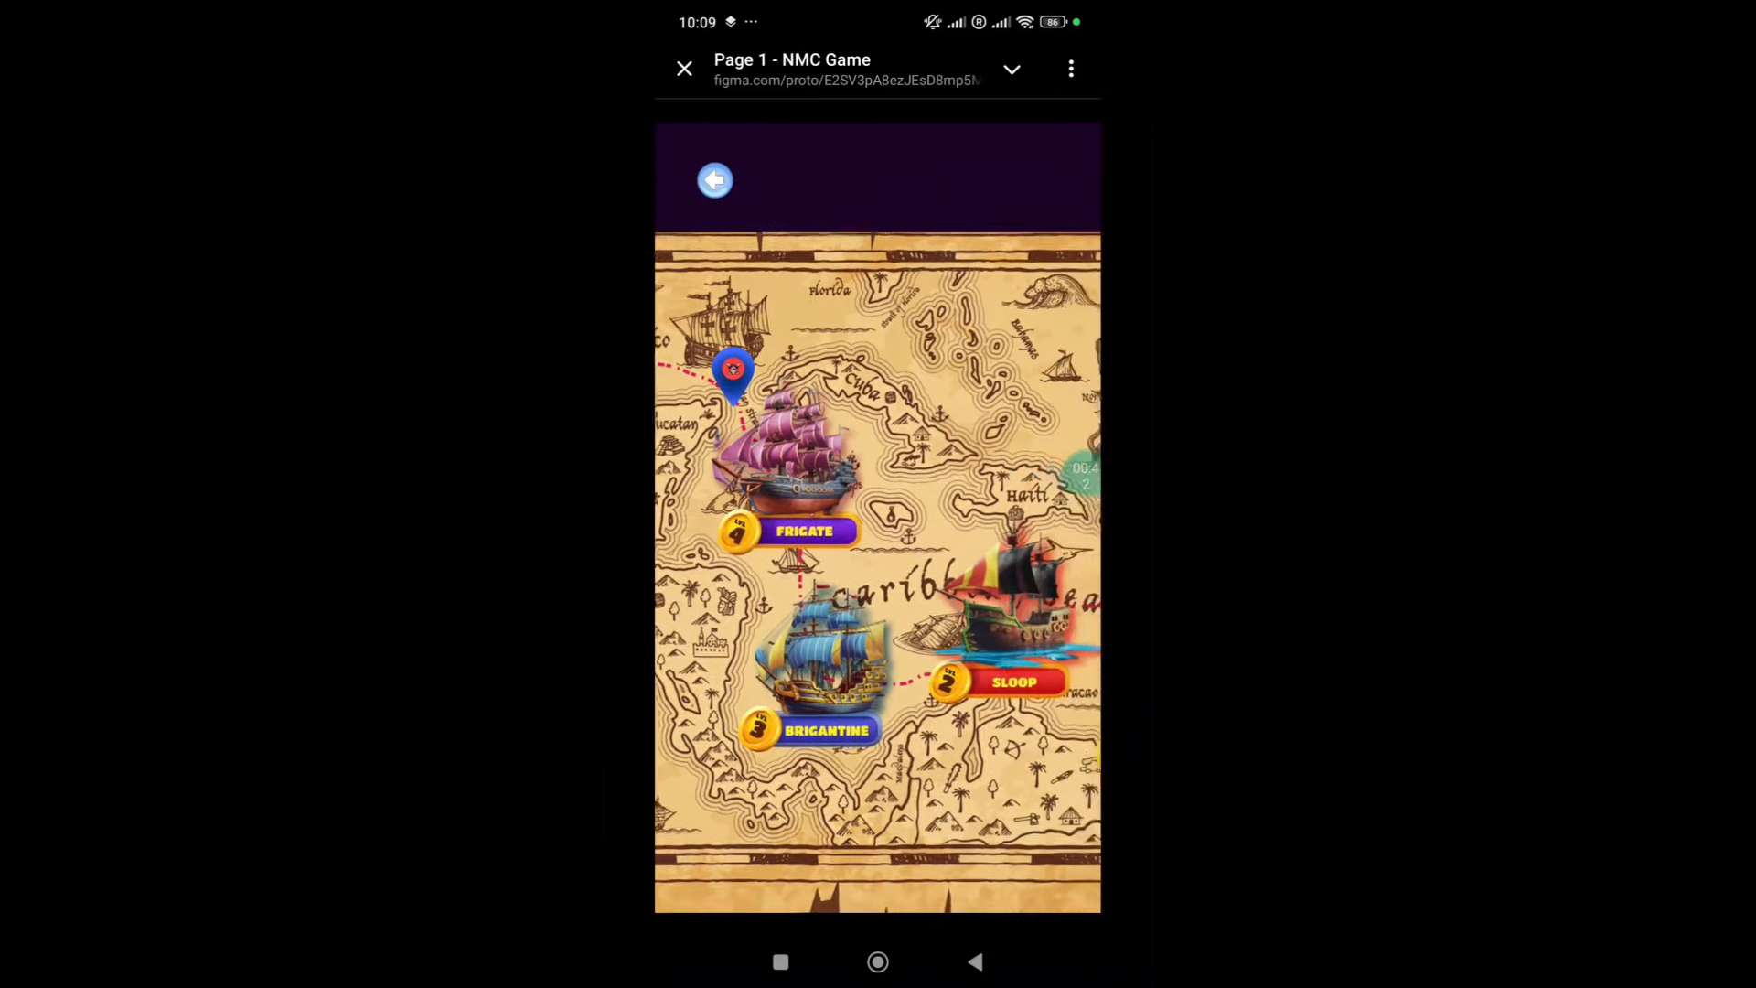
scroll("down", 3)
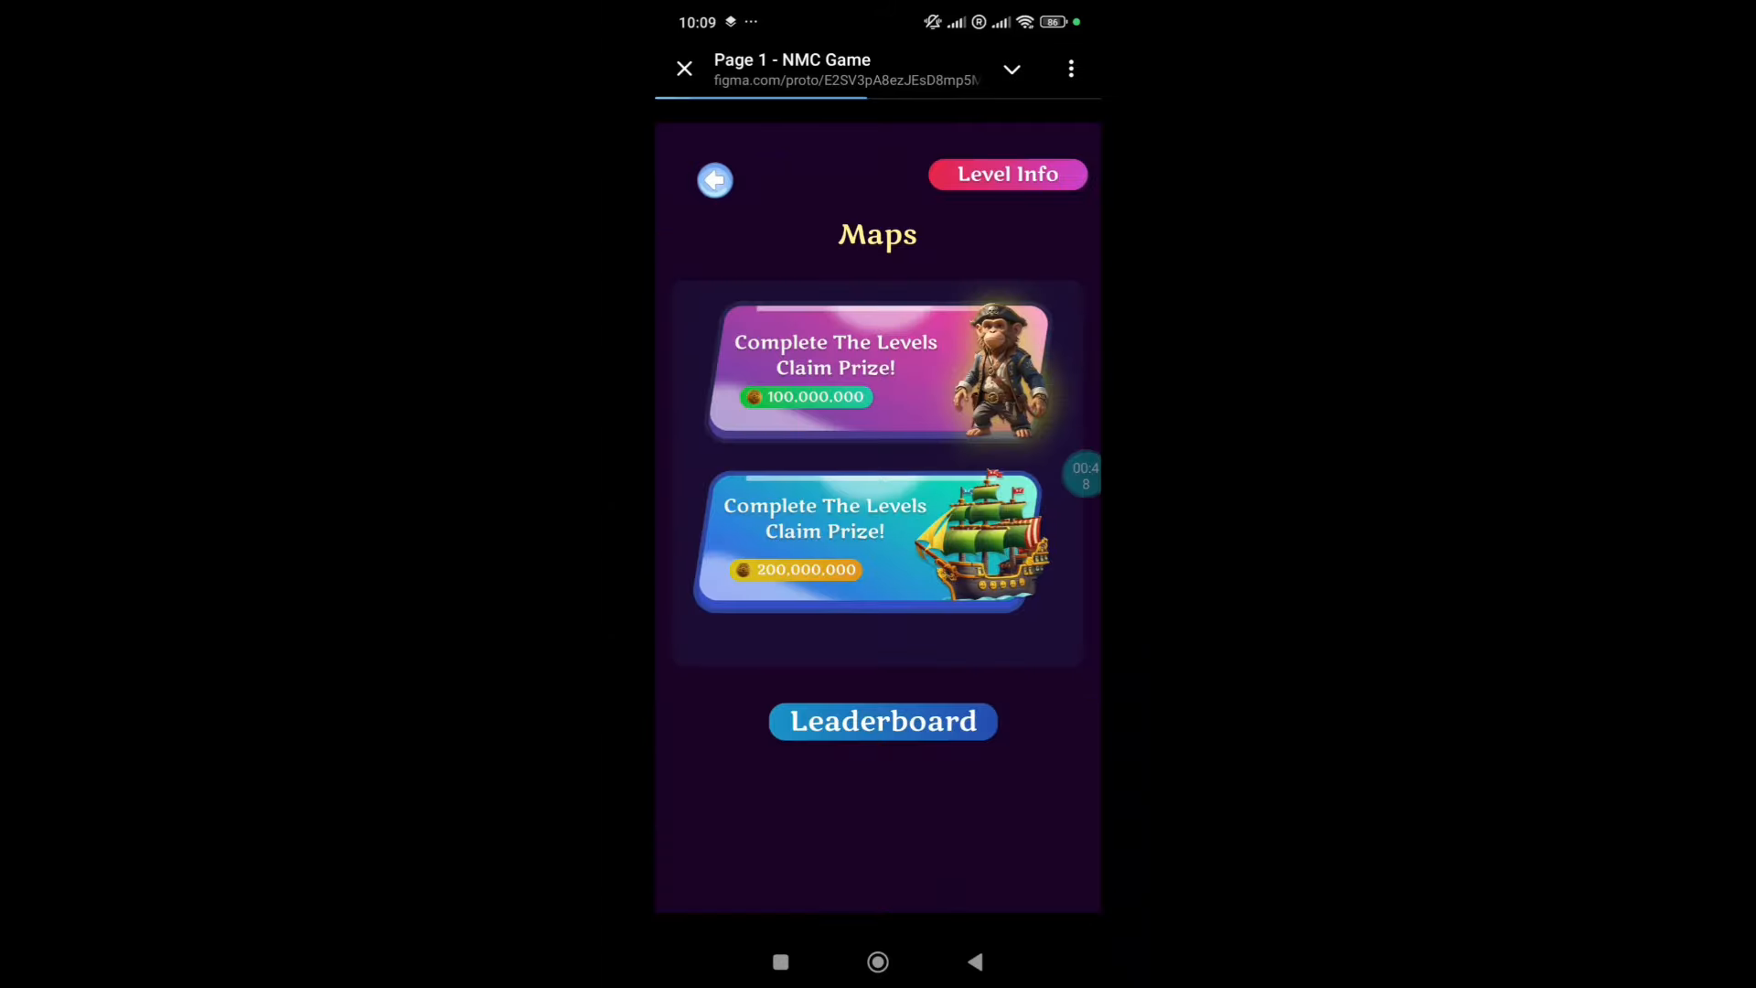
Step: Check the Leaderboard's daily and monthly rankings, then go back
left_click(882, 720)
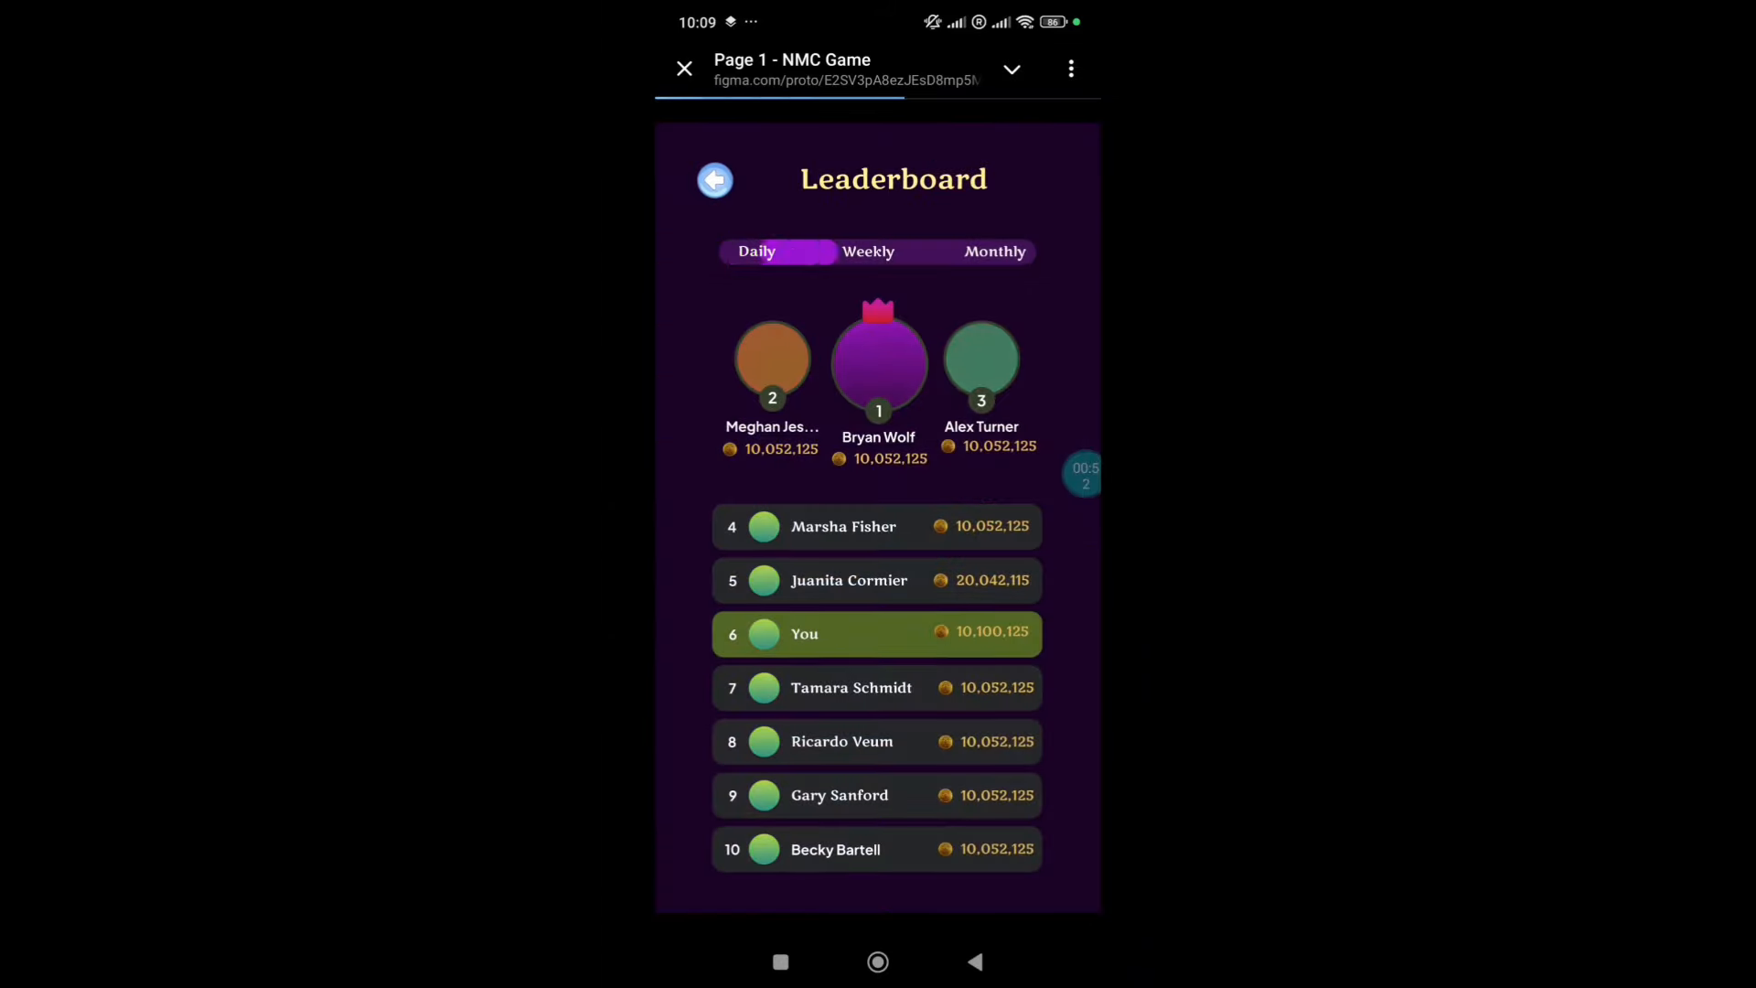
left_click(993, 251)
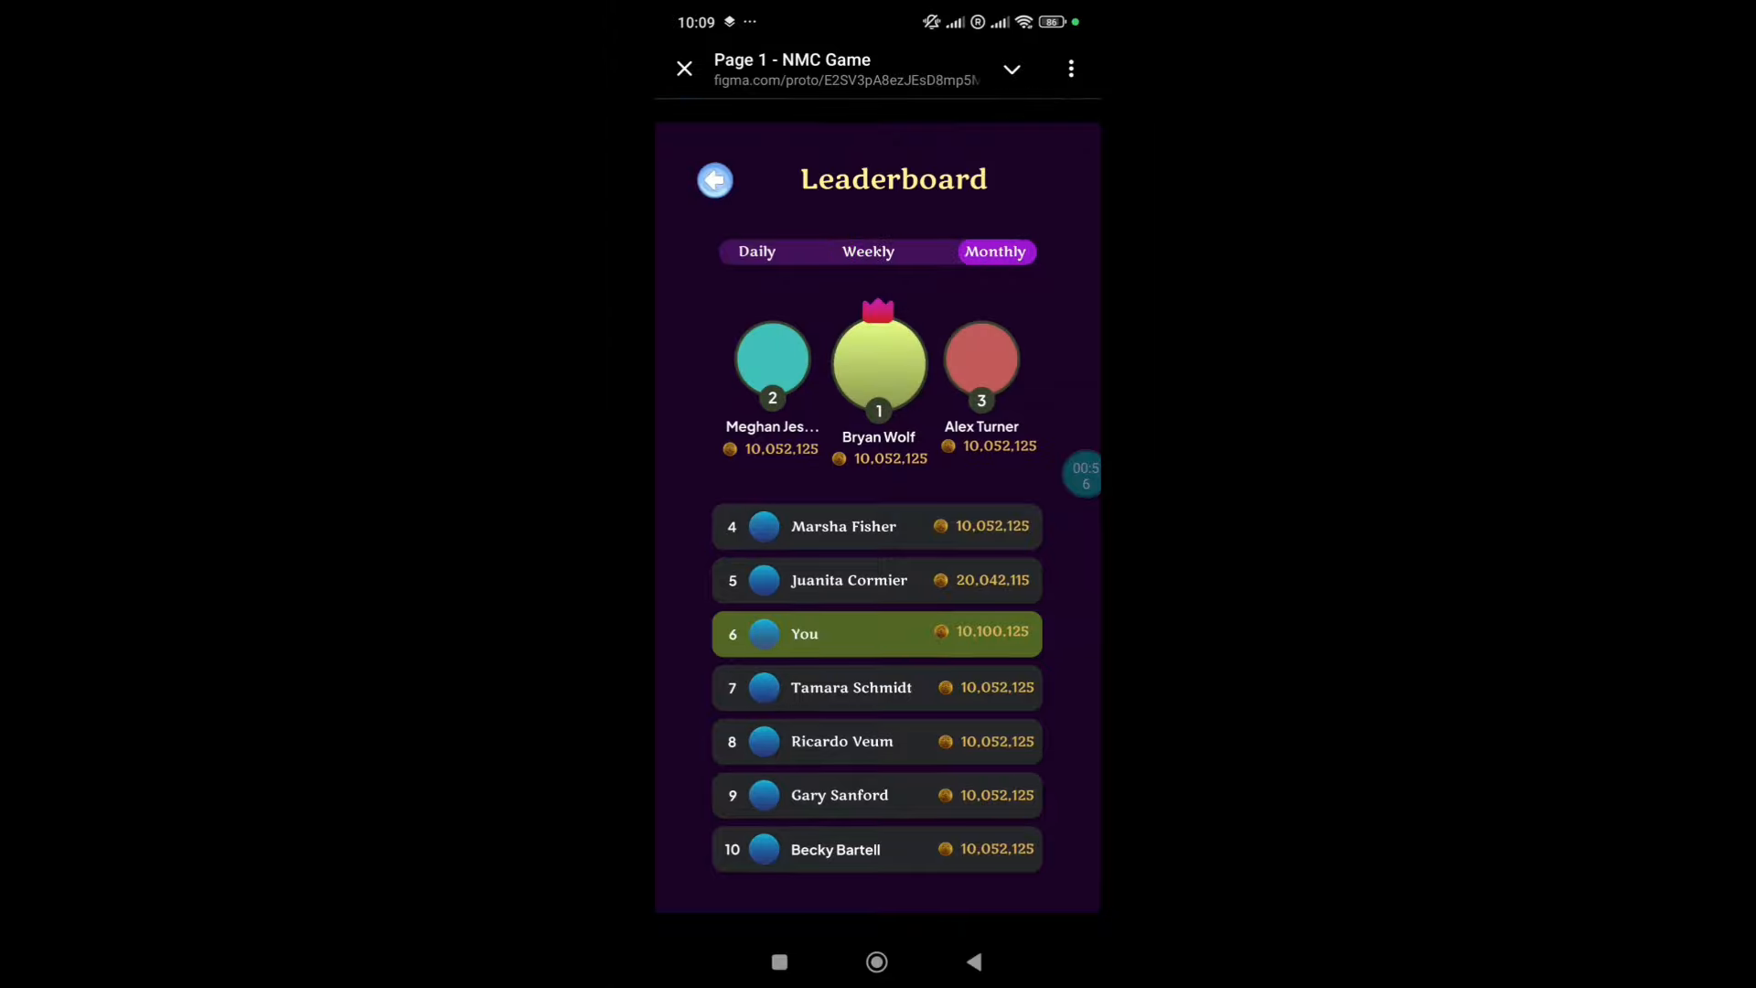
left_click(714, 179)
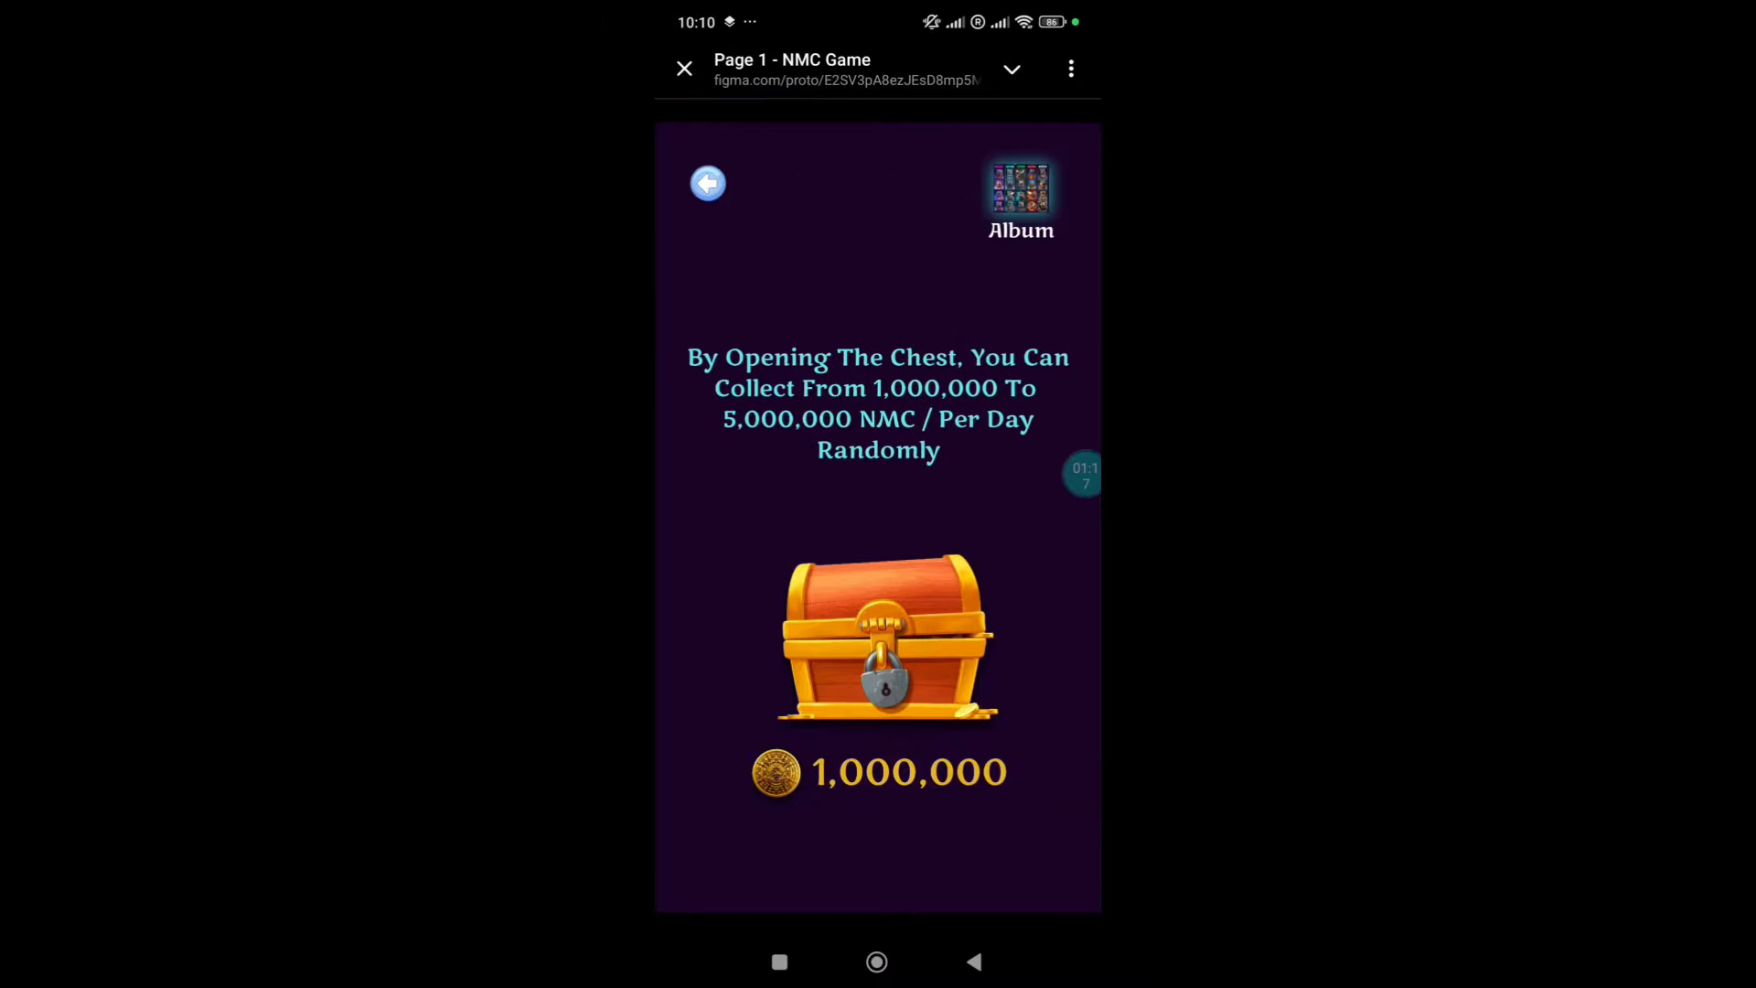
Step: Follow the prototype's Telegram link through to the Nomeme Coin (NMC) group in Telegram
left_click(1019, 196)
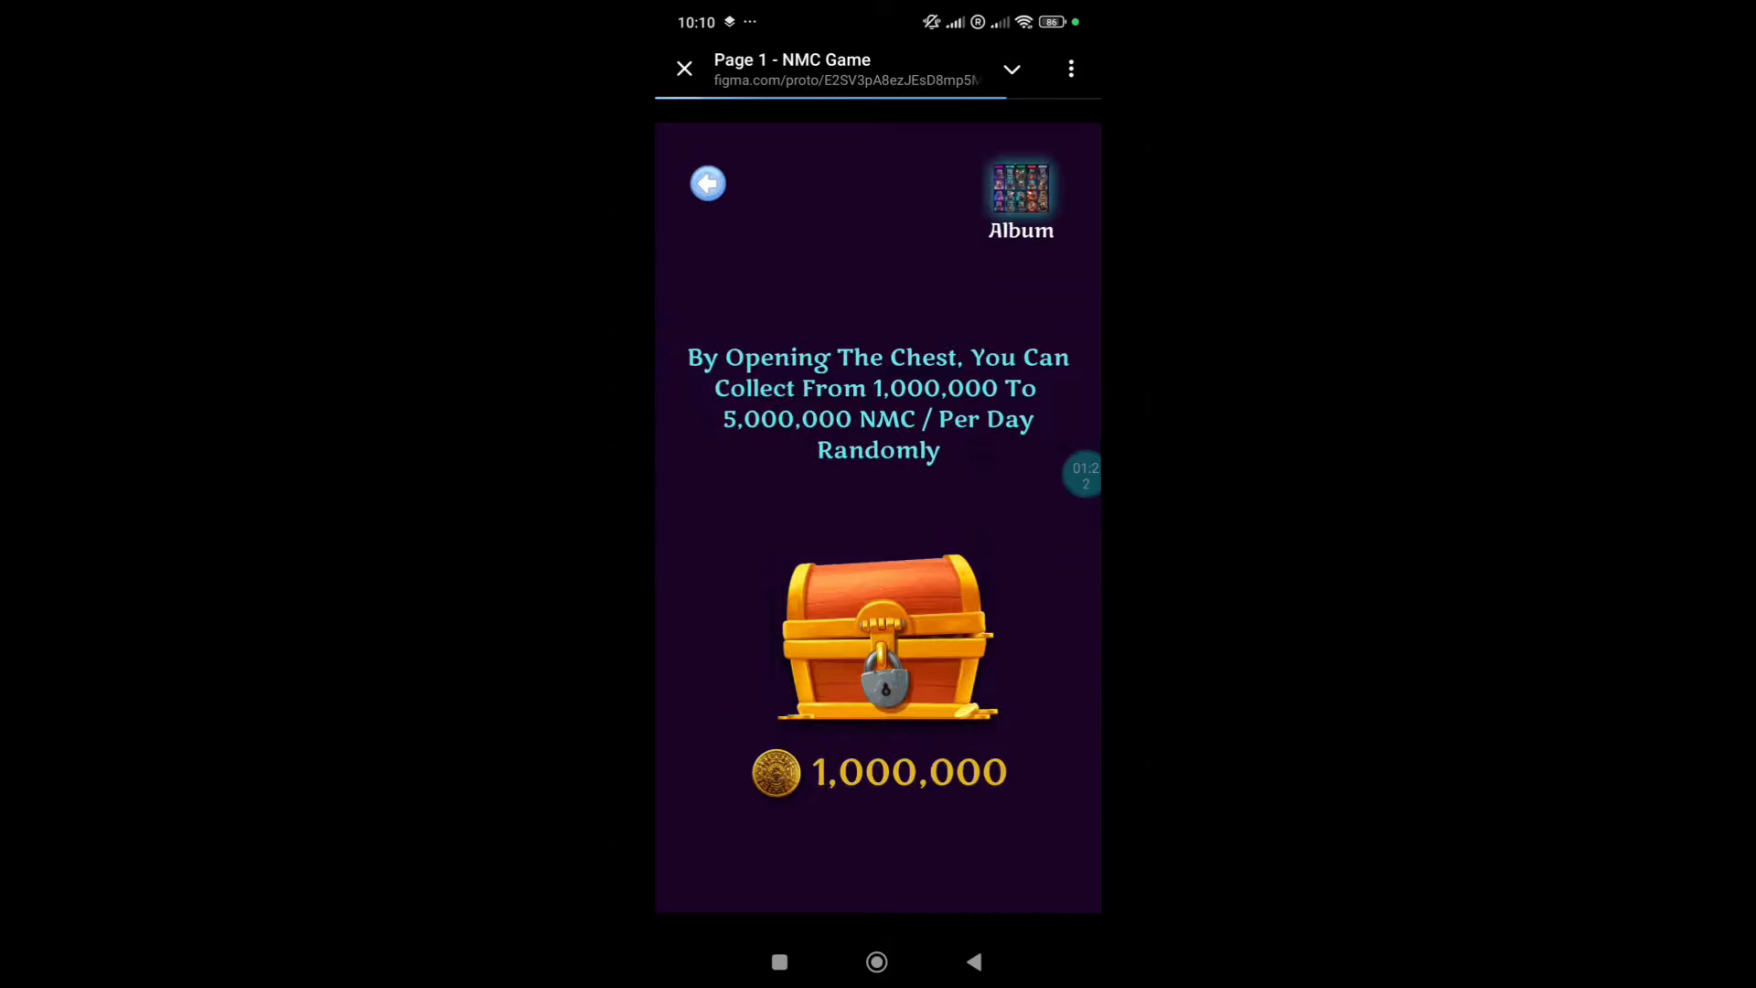
left_click(886, 639)
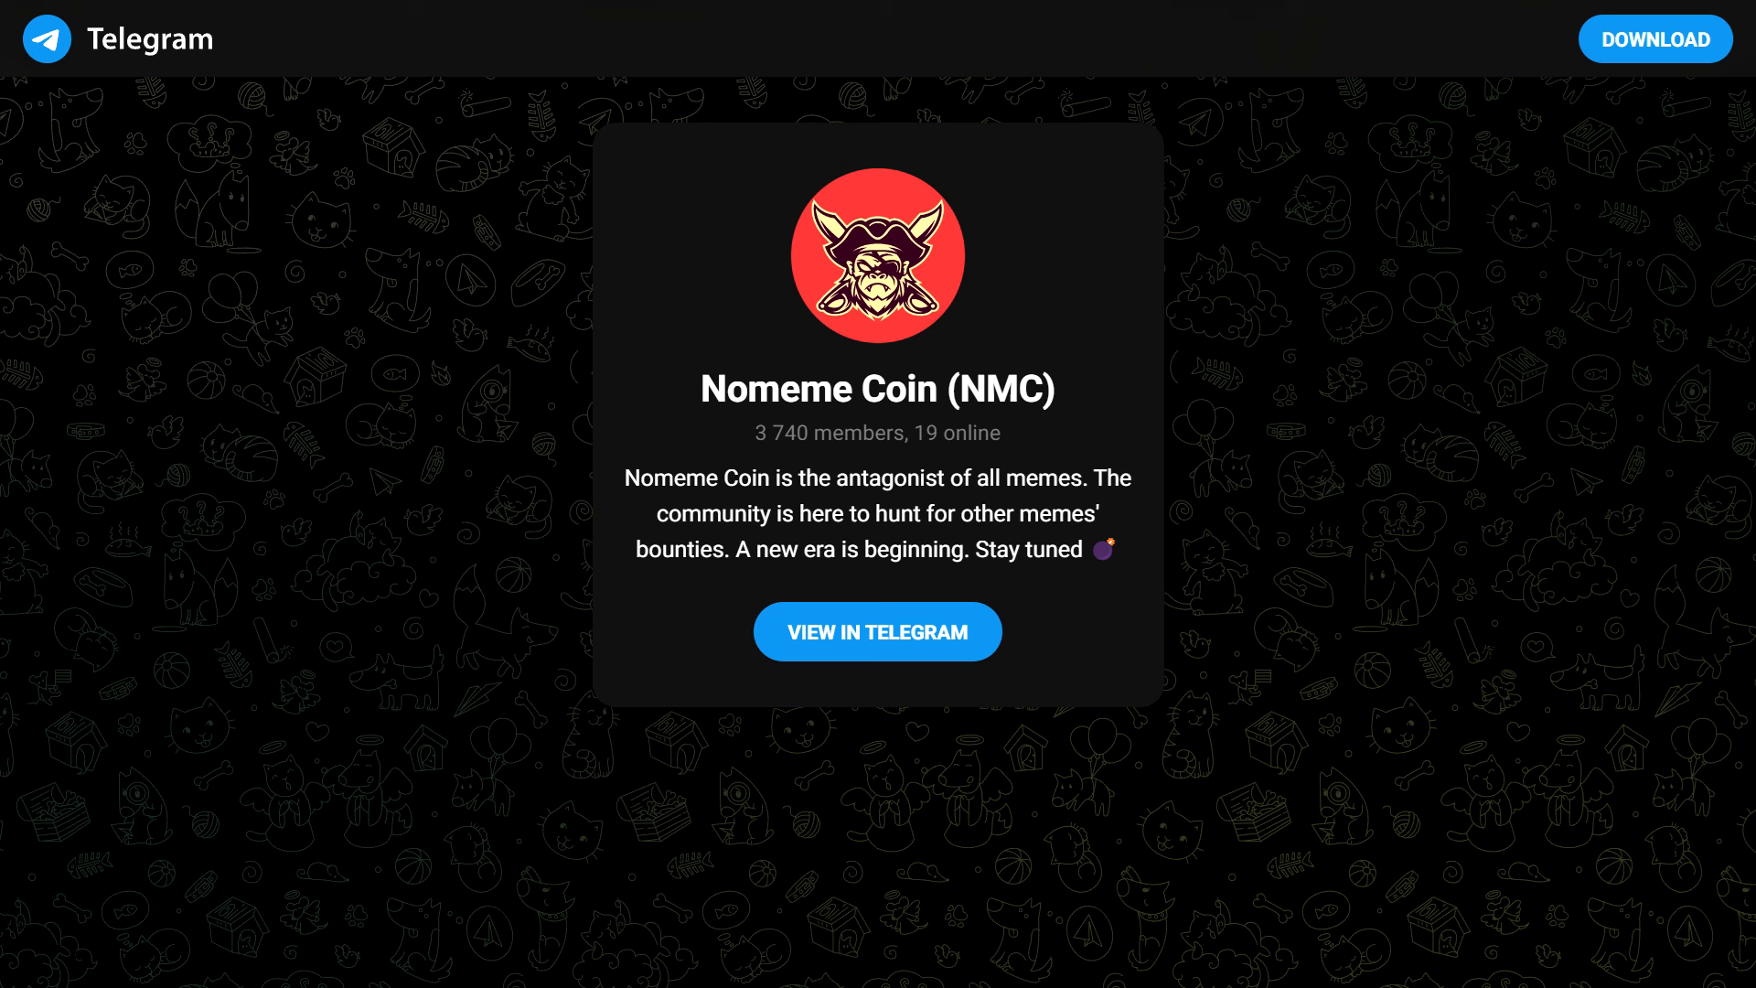
left_click(877, 630)
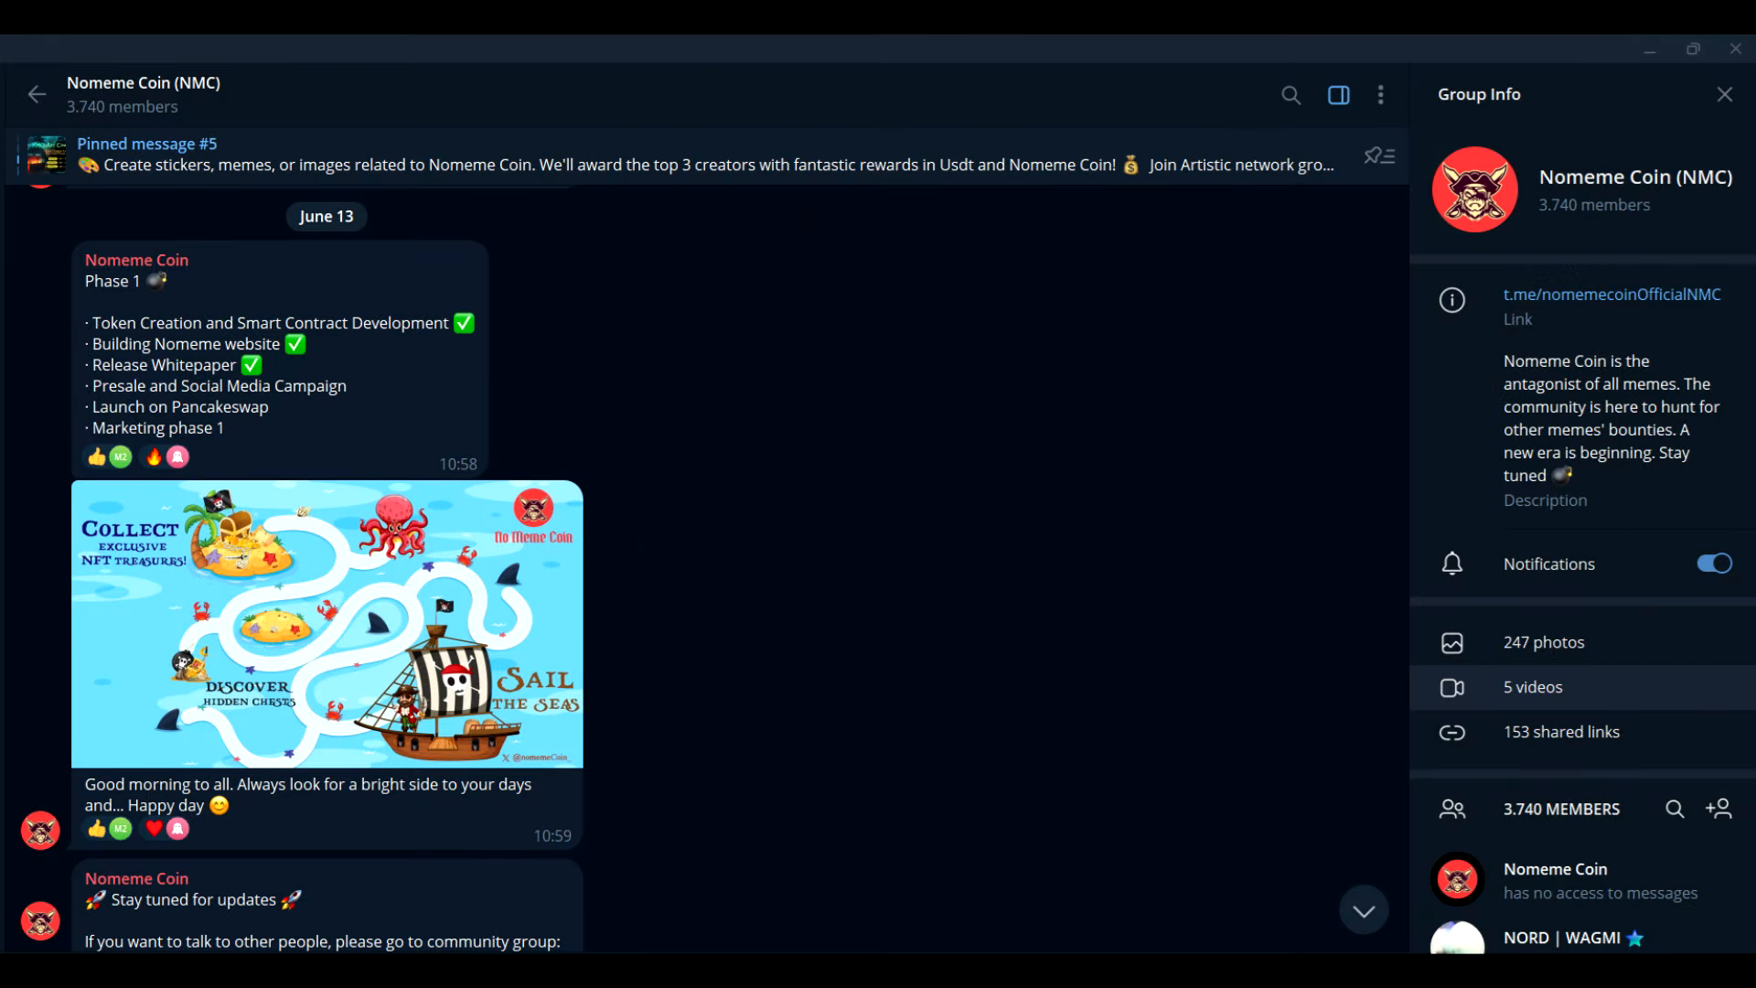